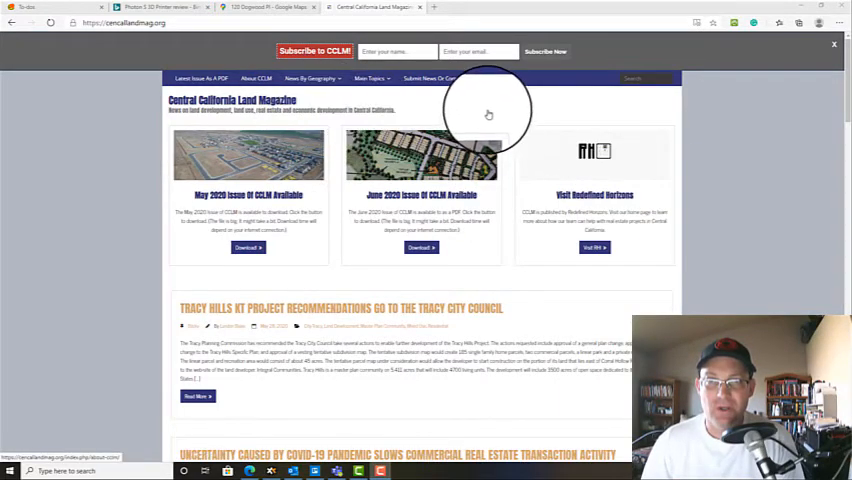
mouse_move(483, 112)
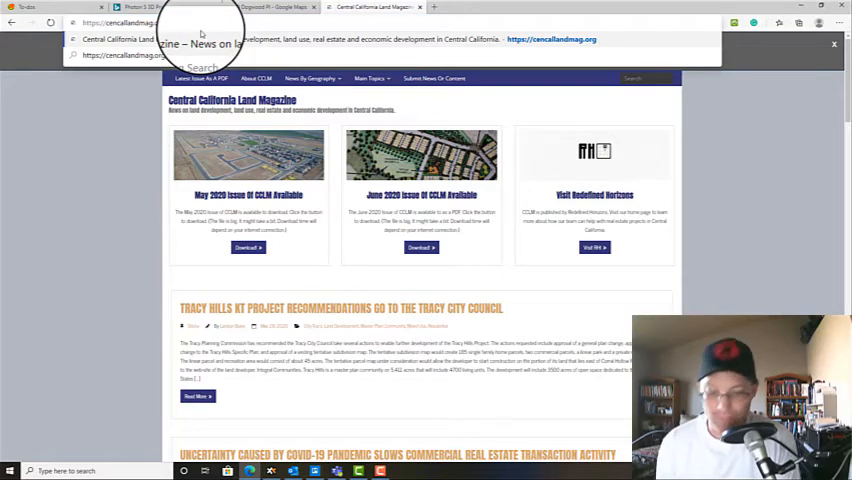
Open the site's wp-admin login page and log in with the credentials
text(wp-admin%2F&reauth=1)
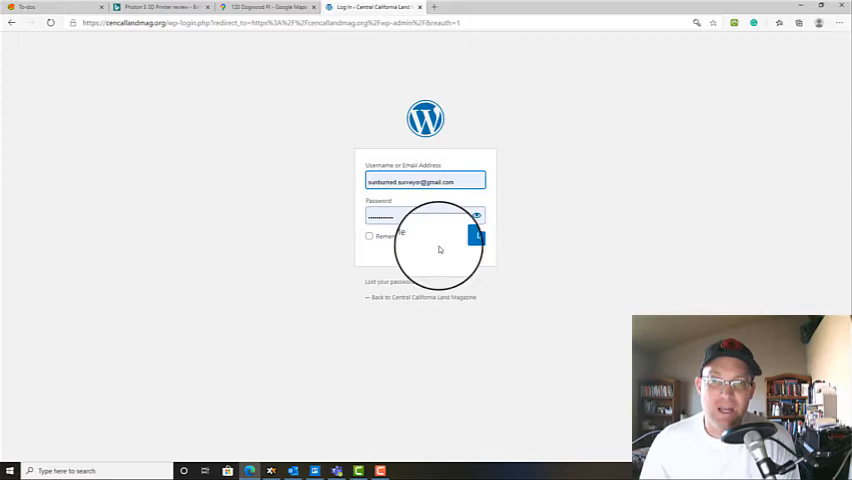
click(471, 239)
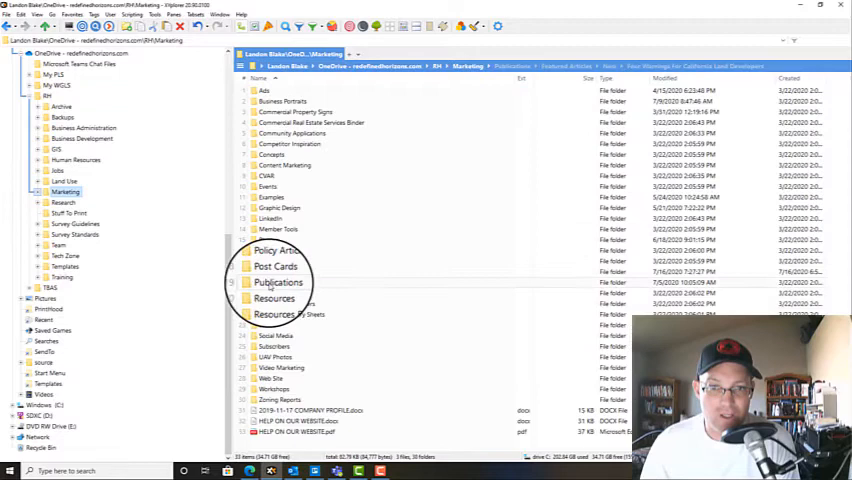
Open Publications, then CCLM, then the 2020-06-05 issue folder in XYplorer
double_click(278, 282)
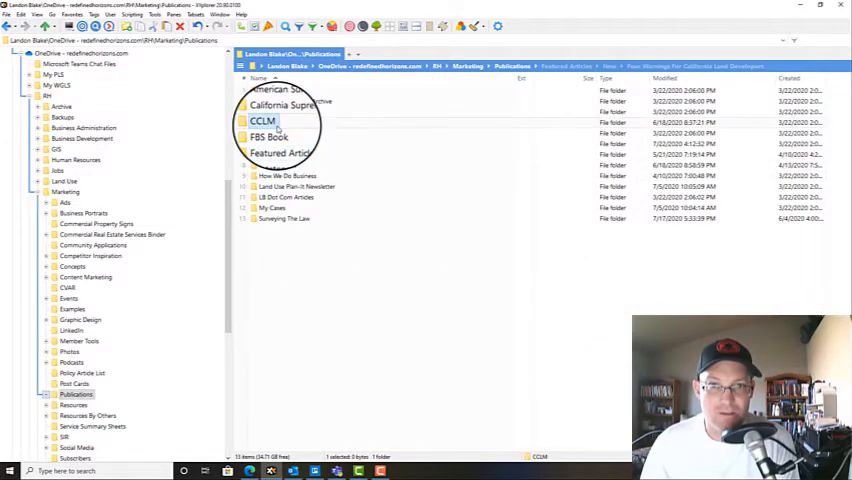
double_click(263, 121)
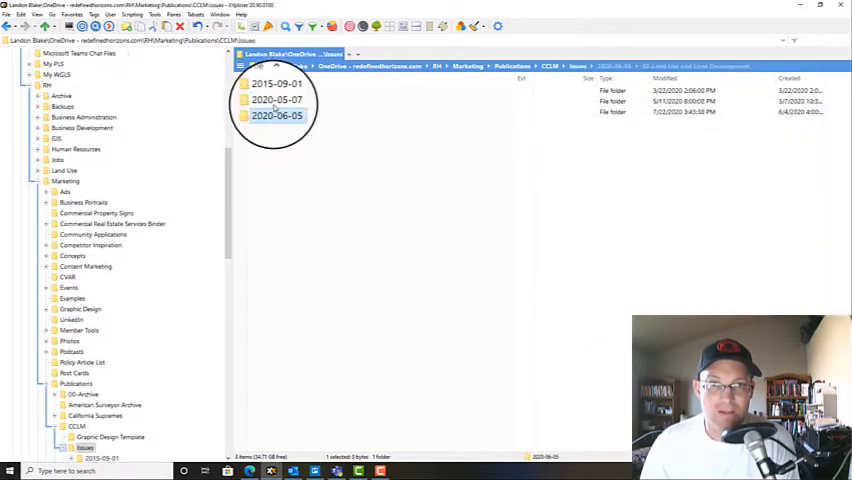
double_click(276, 115)
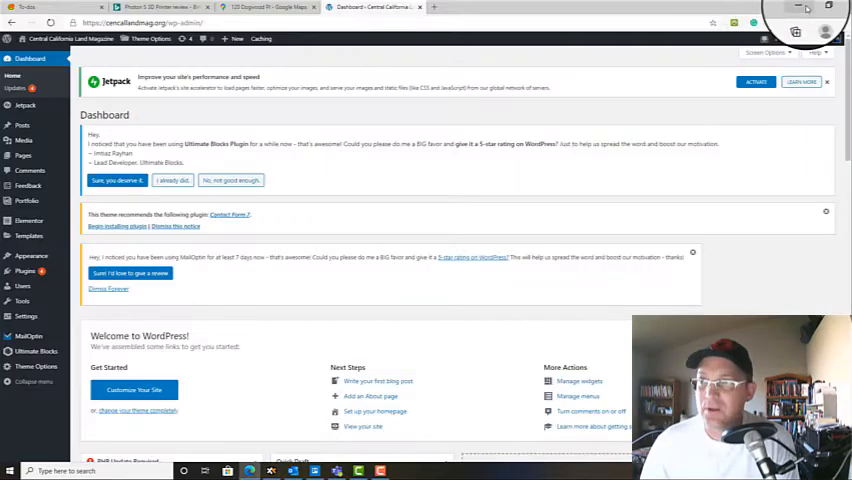
Minimize the browser, open the June 2020 SVG, and close Text and Font
click(797, 8)
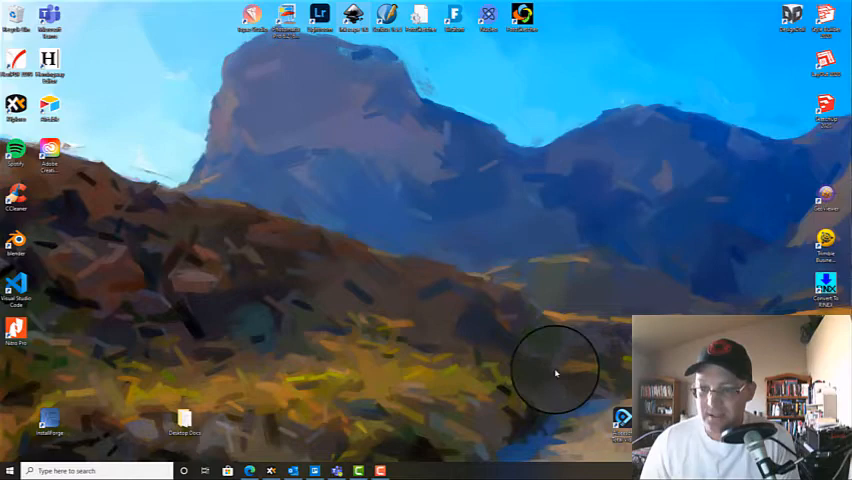
mouse_move(471, 218)
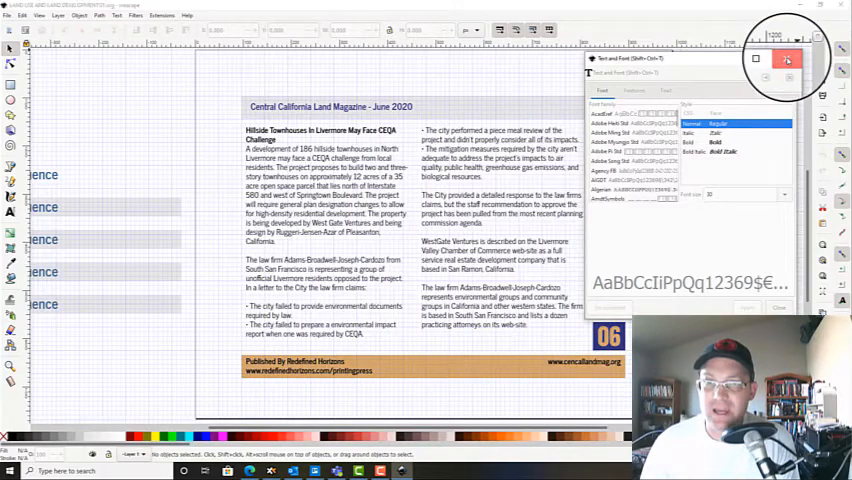
click(787, 59)
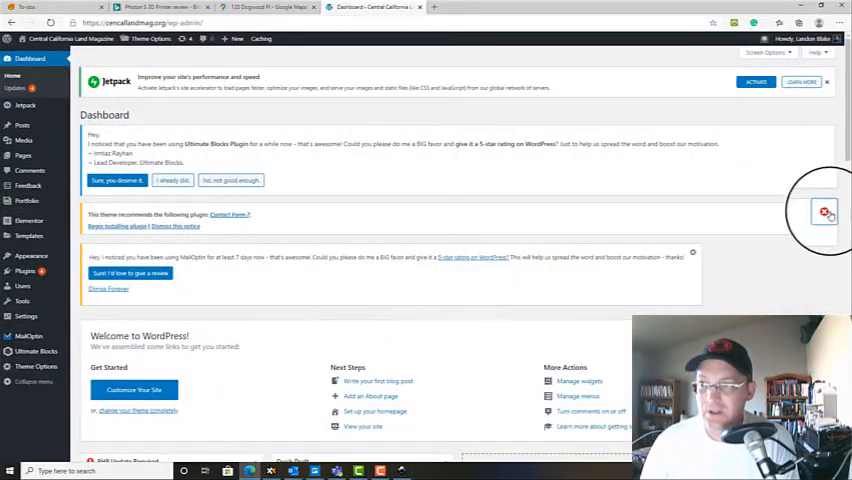
Dismiss the dashboard notice and start a new post from Posts
click(824, 213)
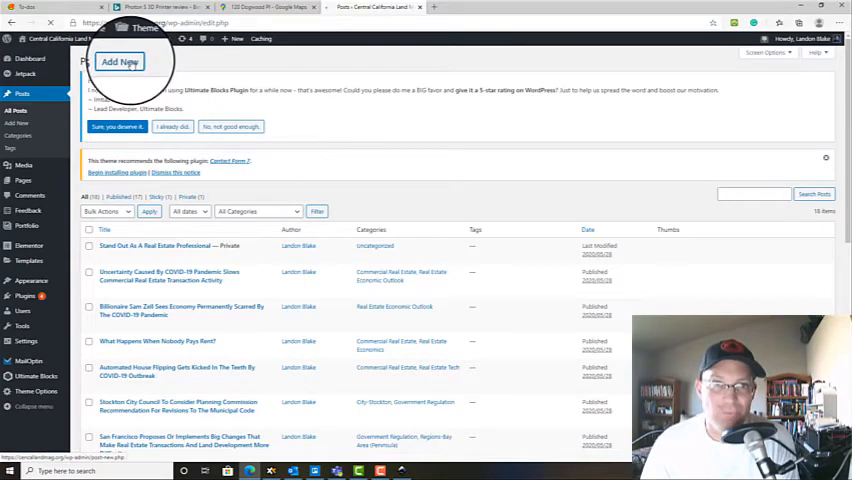
click(120, 62)
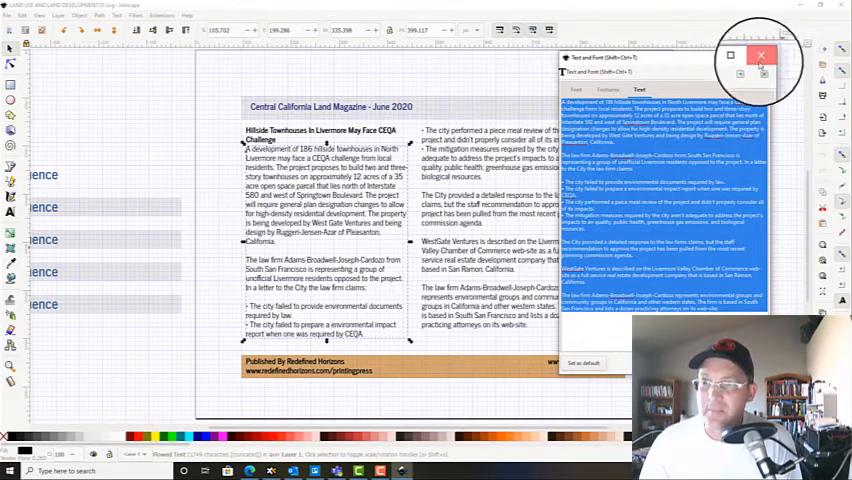
Copy the Hillside Townhouses article from Inkscape and paste its title and body into the post
click(762, 56)
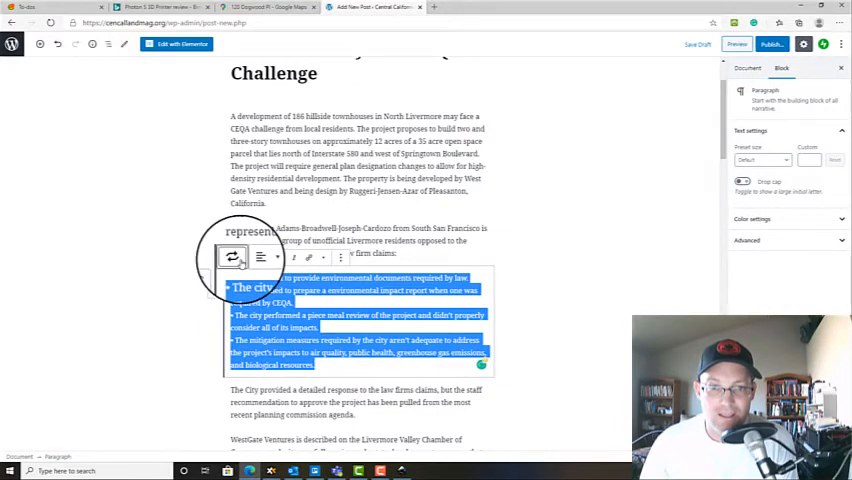
Convert the paragraph of four city-failure claims into a bulleted List block
click(259, 257)
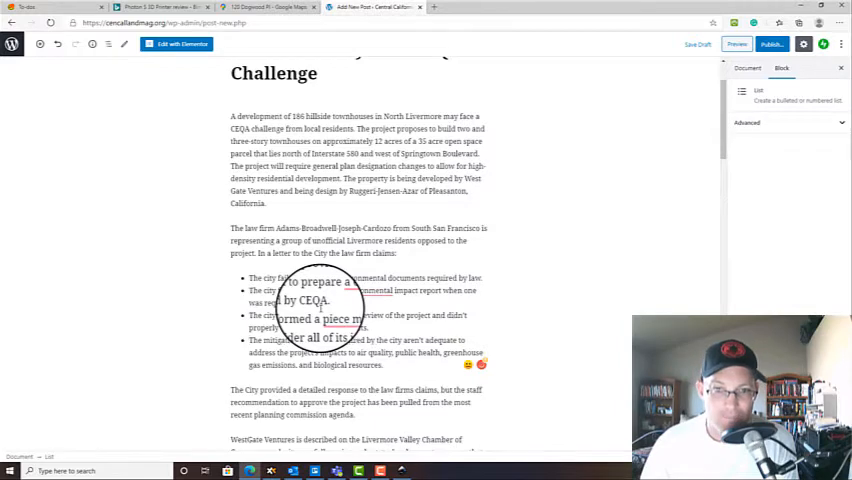
click(747, 68)
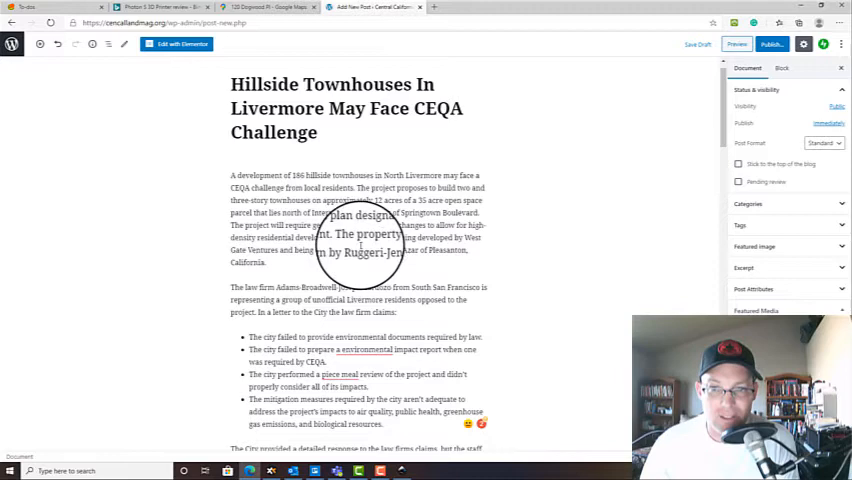
Find Ruggeri-Jensen-Azar's website on Bing and link the firm's name to it
scroll(down, 3)
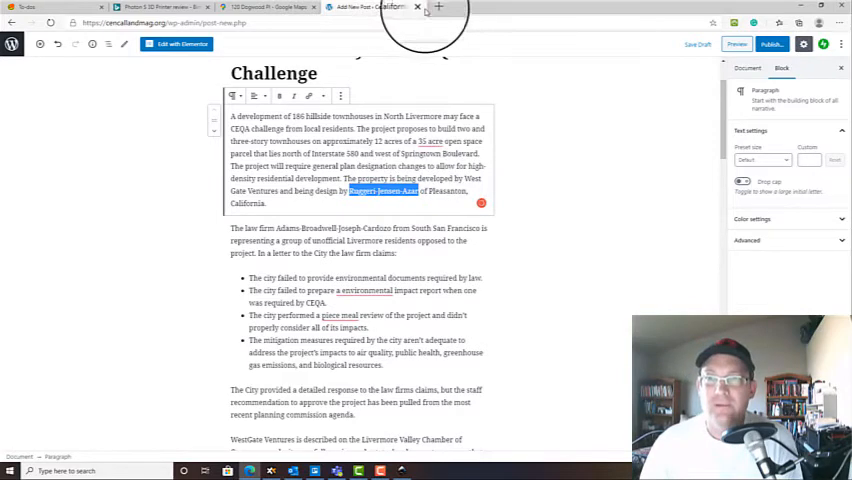
click(438, 8)
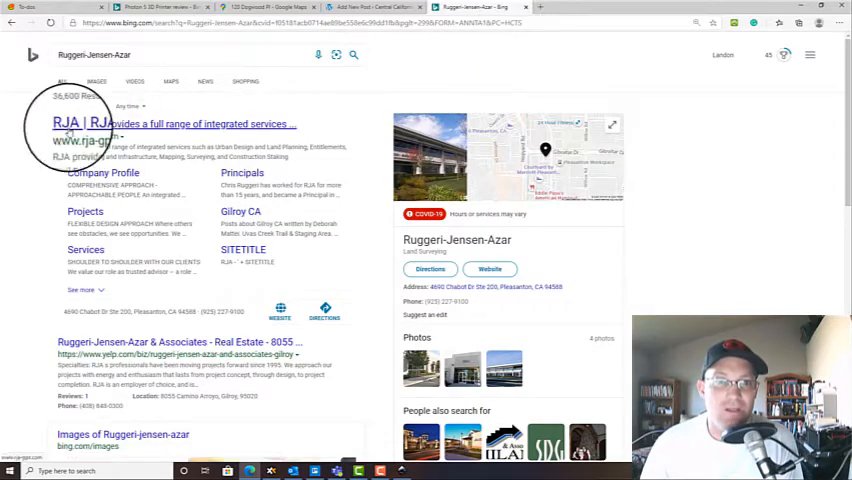
click(68, 123)
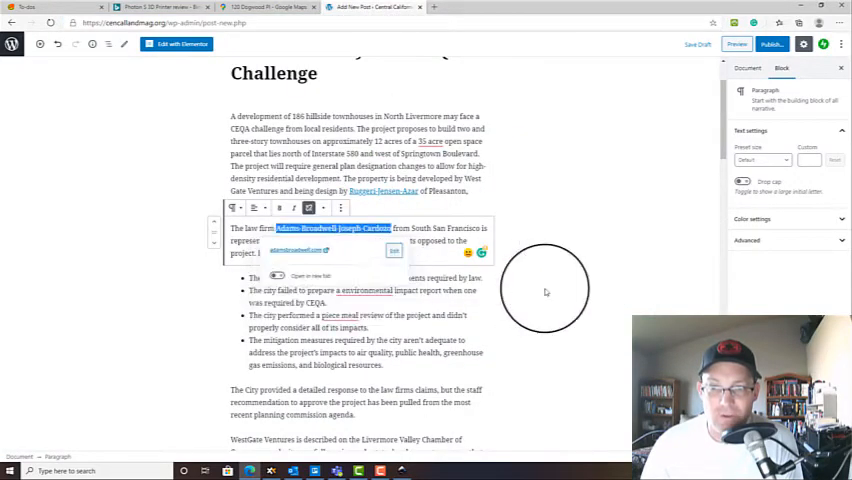
Link Adams-Broadwell-Joseph-Cardozo, then link 'City of Livermore' to the city's website
scroll(down, 3)
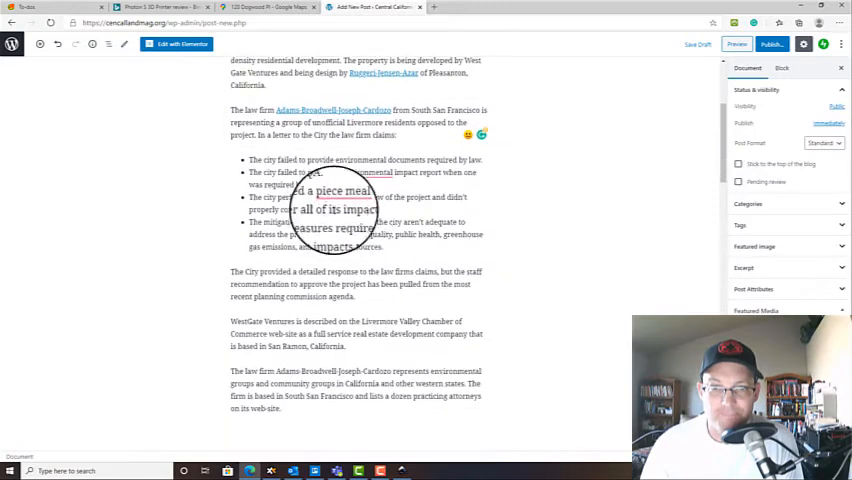
scroll(down, 3)
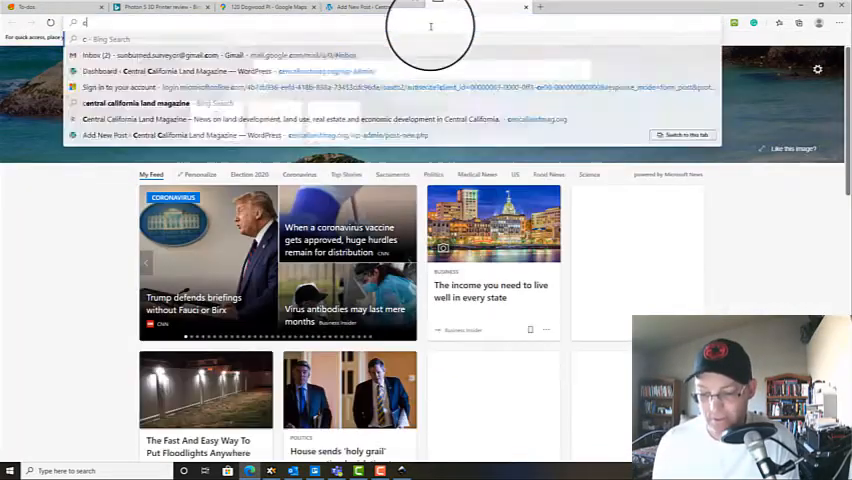
text(city of kl)
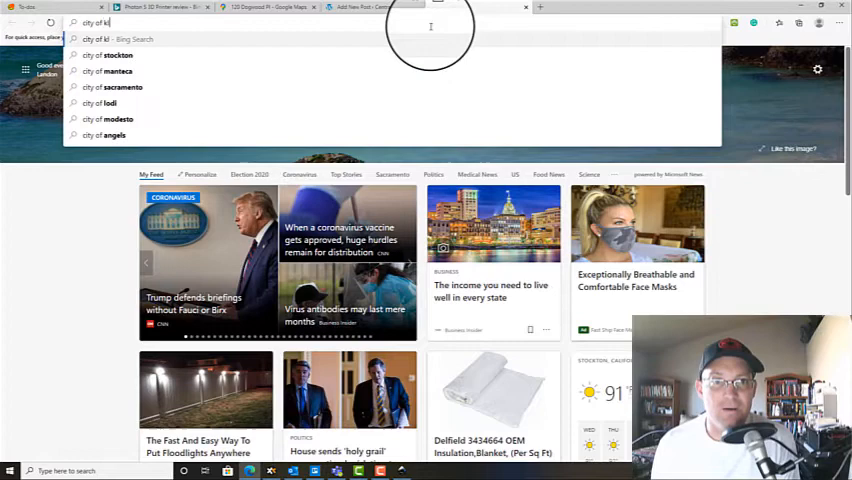
key(enter)
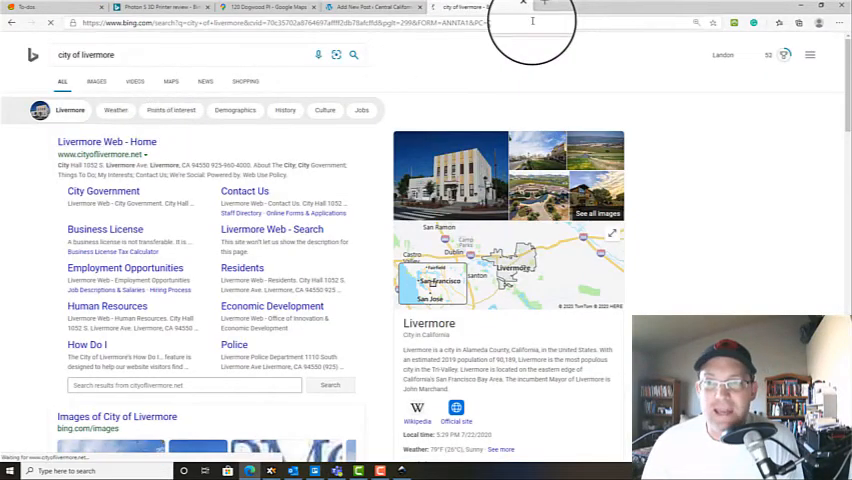
click(103, 155)
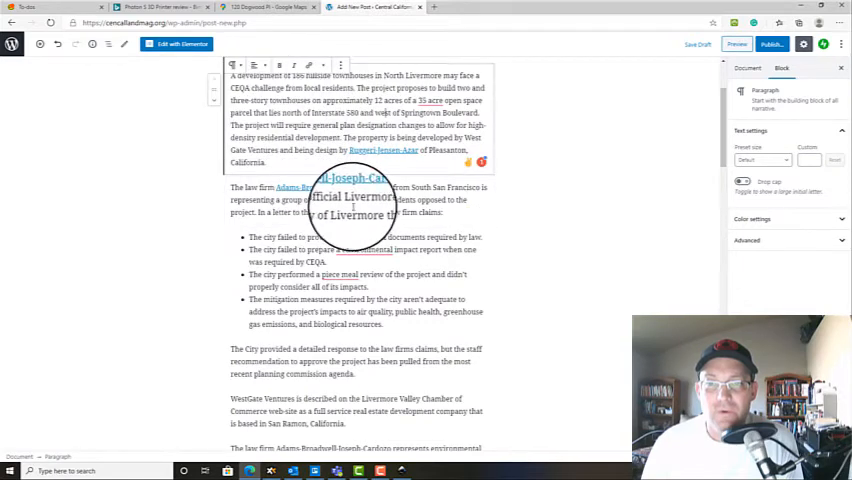
double_click(346, 212)
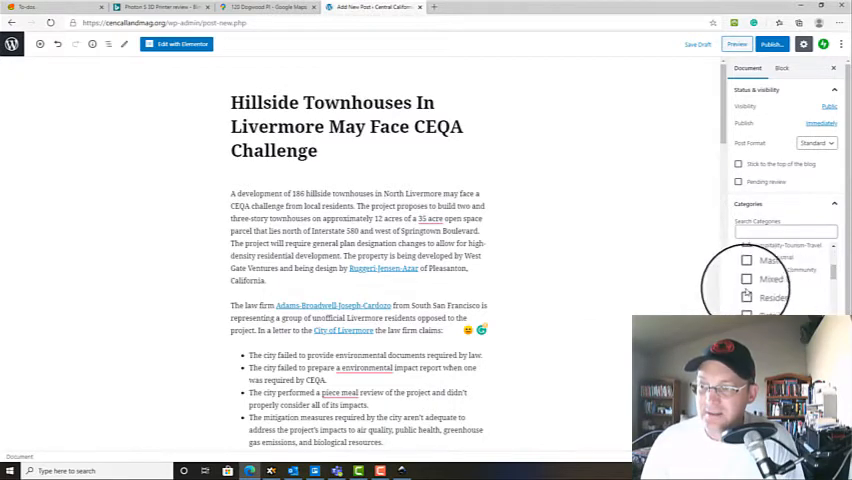
Tick the Residential and City-Livermore categories in the Document sidebar
click(746, 293)
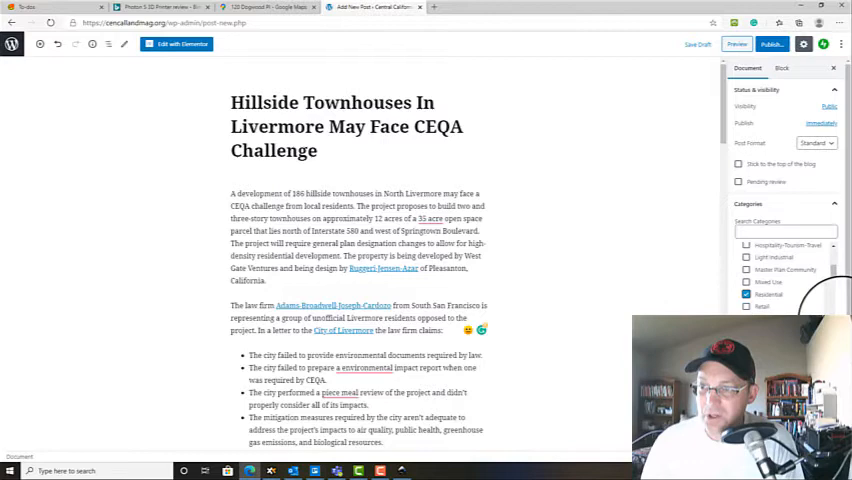
scroll(down, 3)
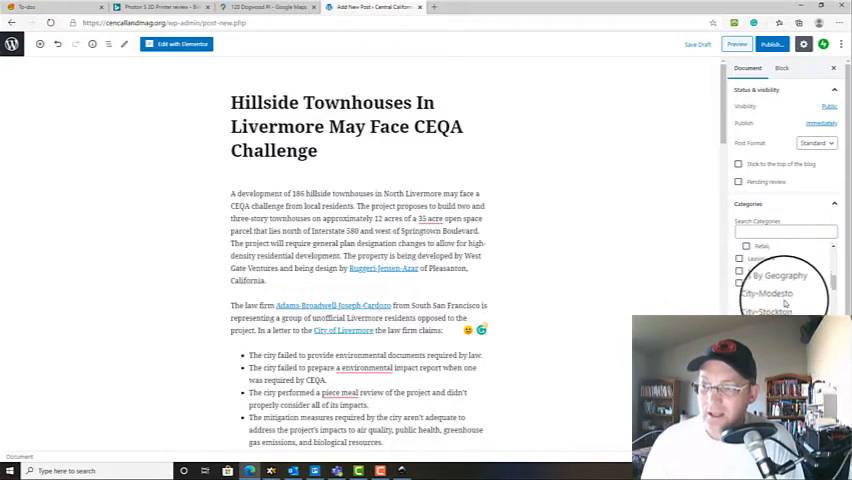
click(740, 271)
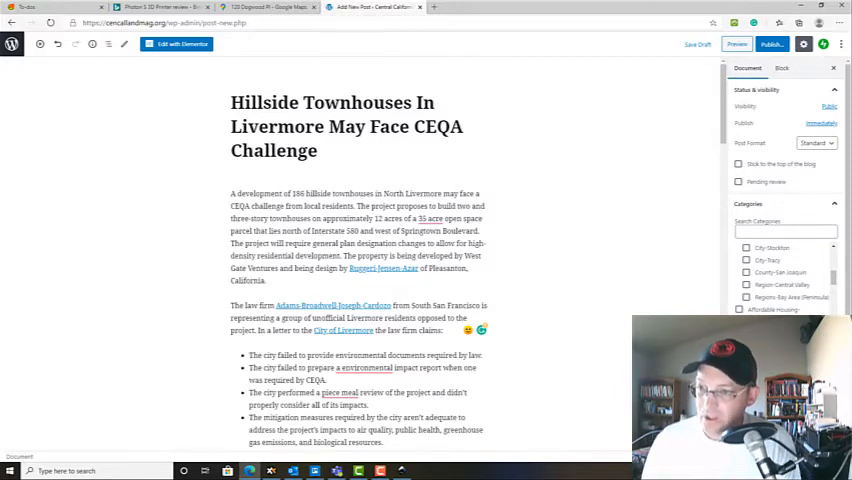
click(730, 308)
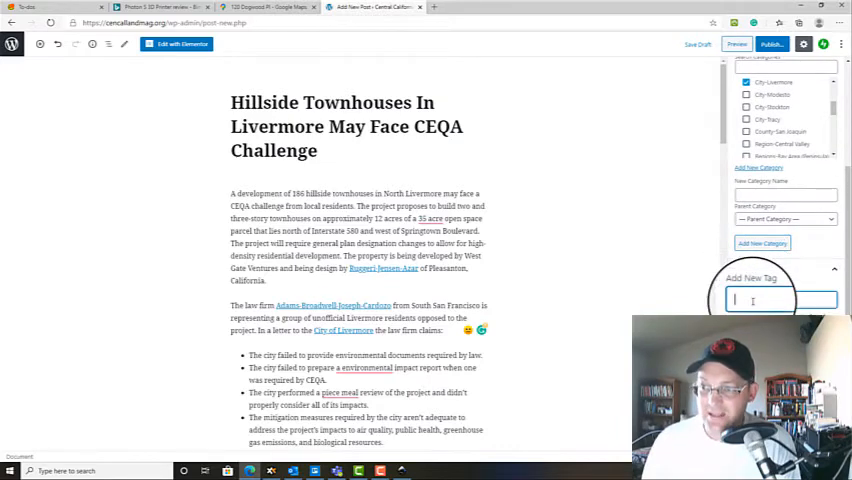
Add the tags City of Livermore, CEQA and Townhouses to the post
text(City of Liverm)
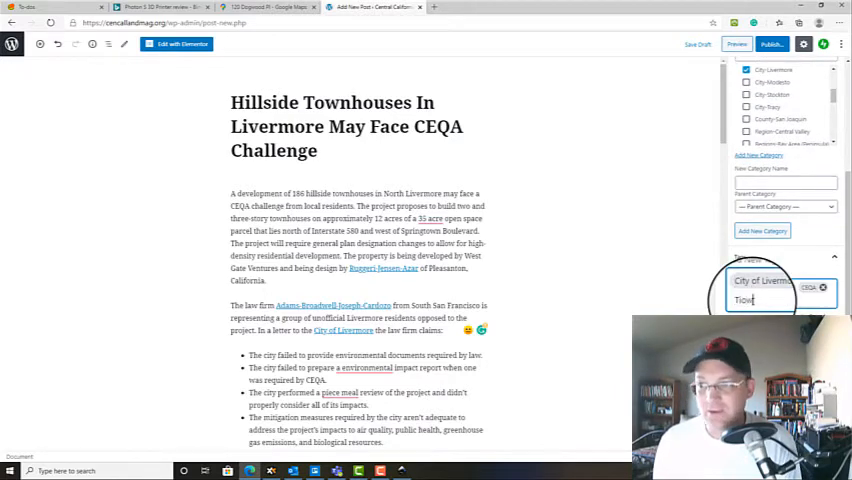
text(own)
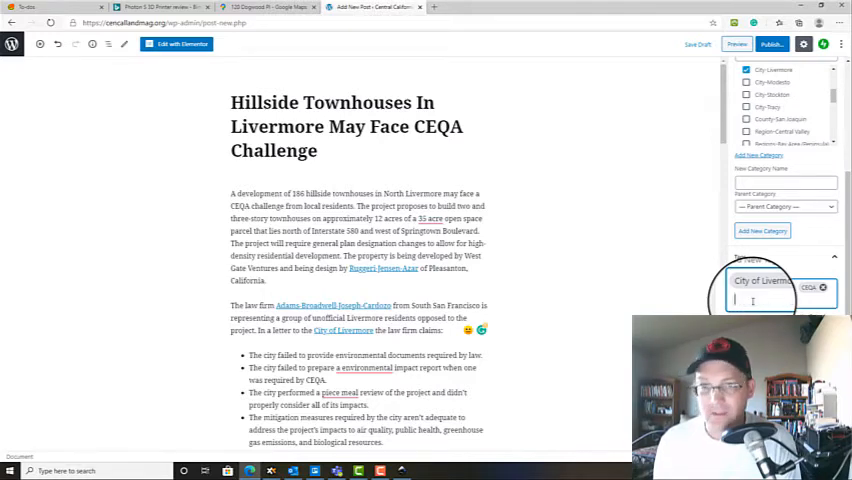
text(Townhouses)
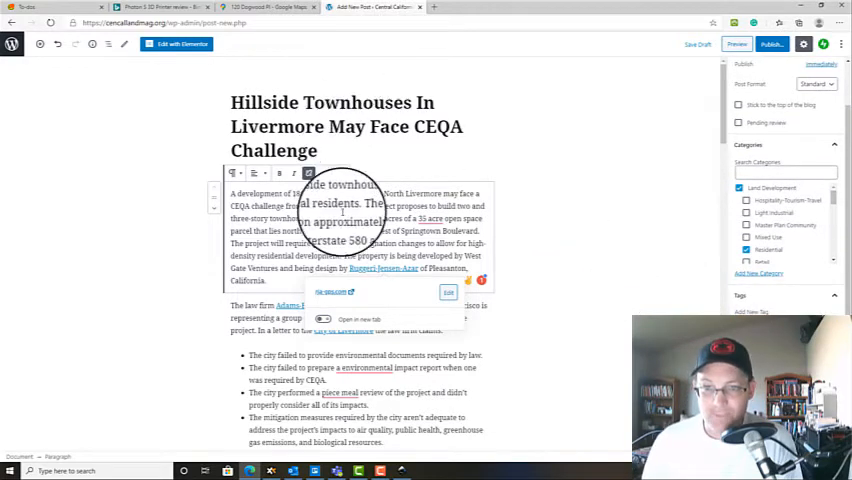
scroll(down, 3)
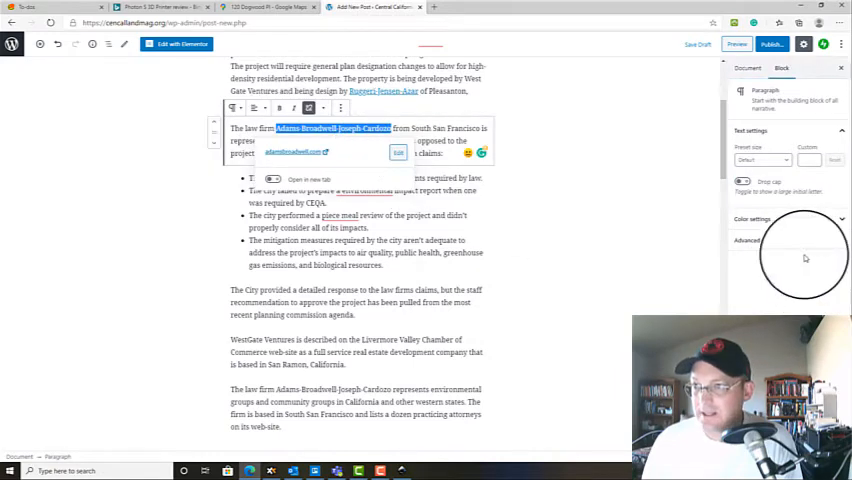
click(747, 68)
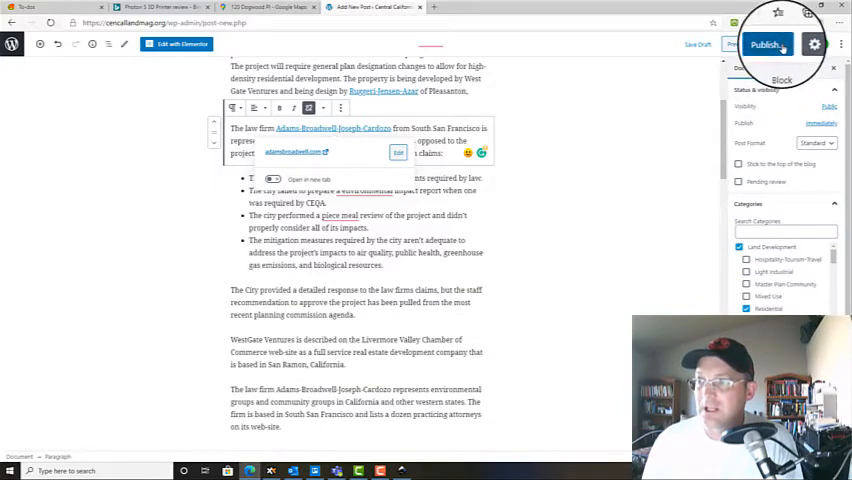
Publish the Hillside Townhouses post, confirming in the pre-publish panel
click(765, 44)
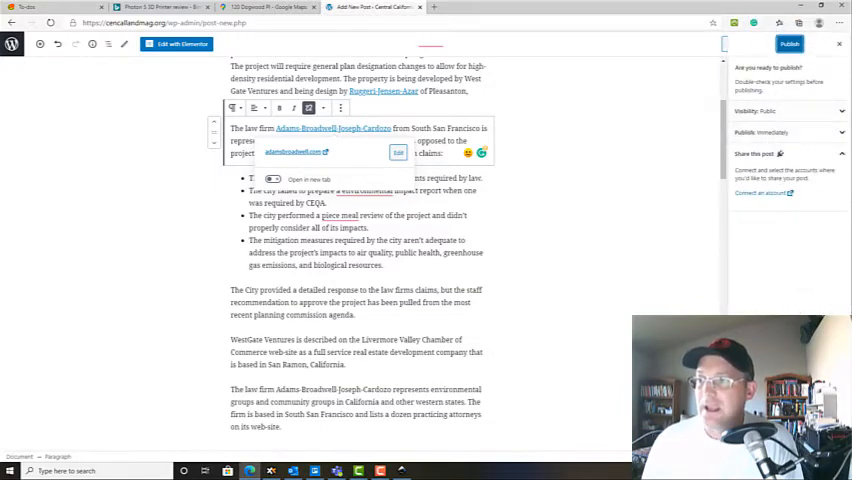
click(789, 44)
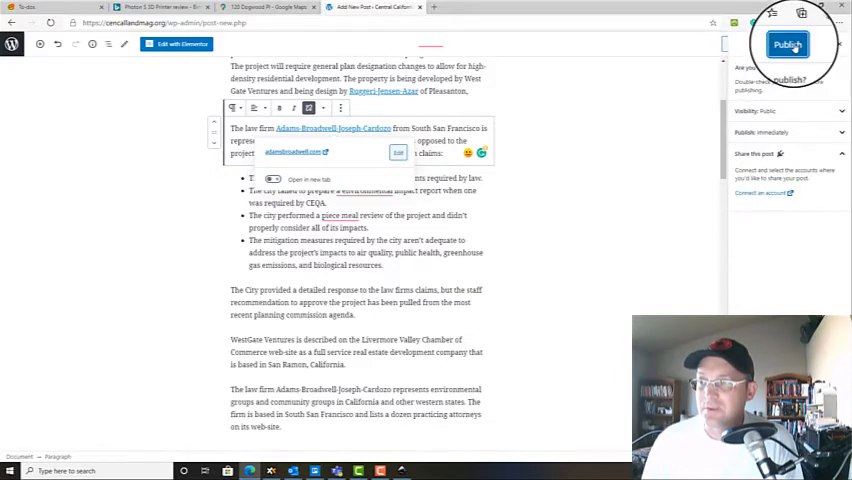
click(788, 44)
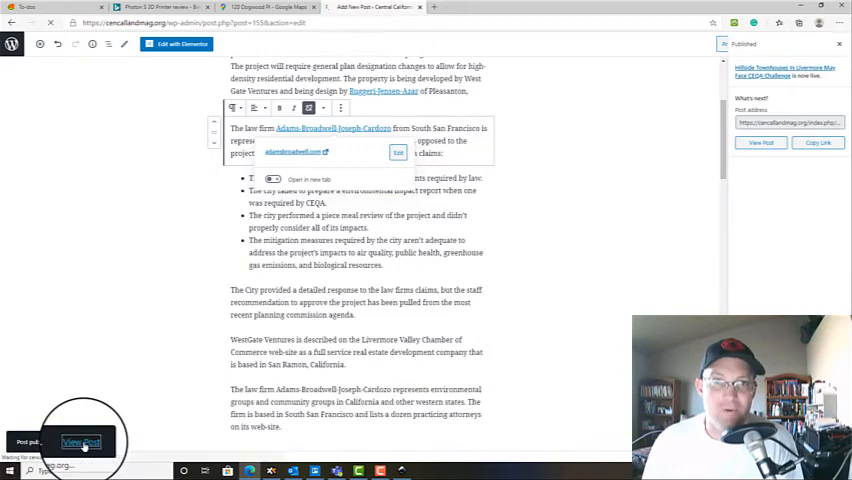
View the published post, then scroll the site homepage to find it among recent articles
click(80, 442)
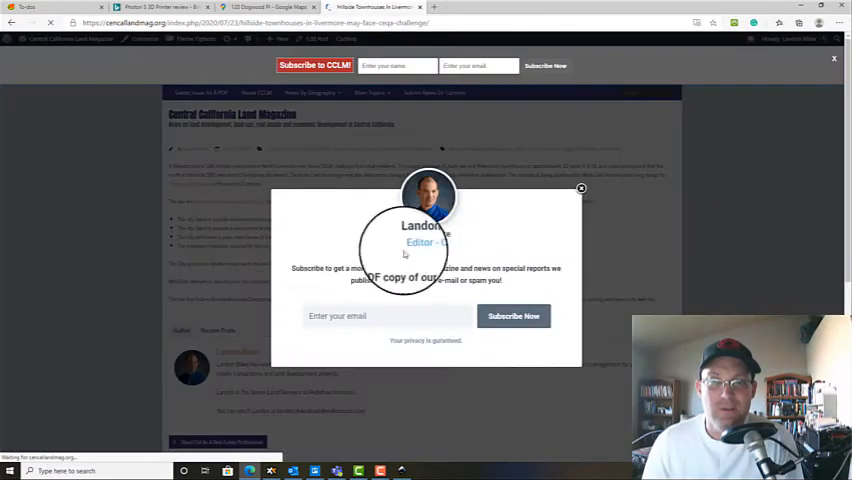
click(581, 189)
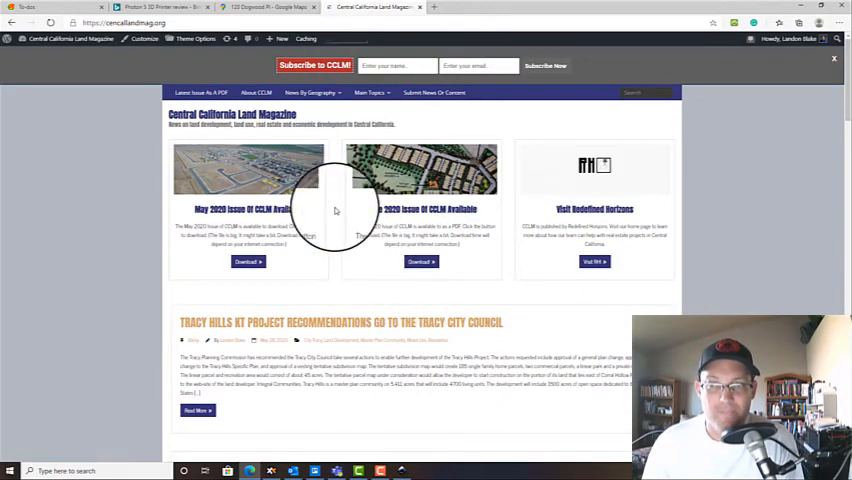
scroll(down, 3)
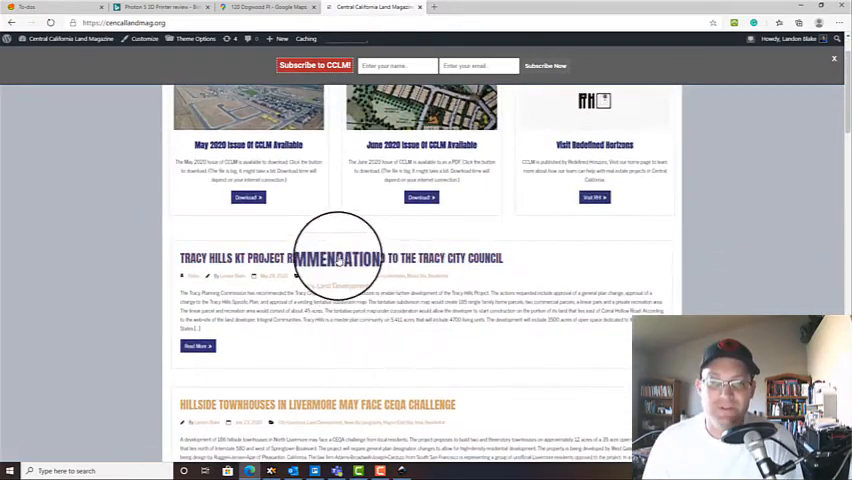
scroll(down, 3)
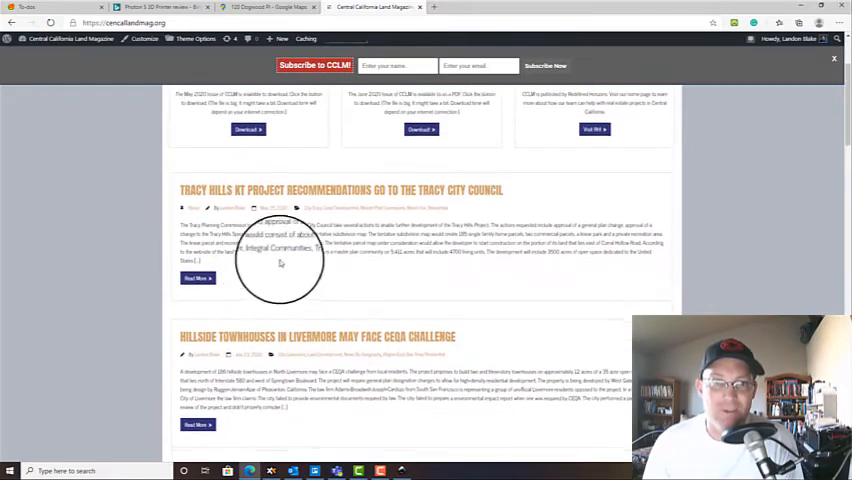
scroll(up, 3)
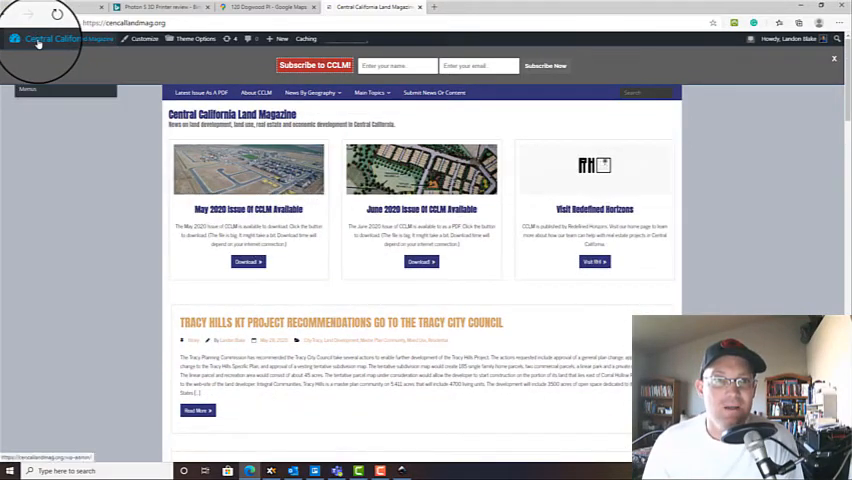
Go to Posts > Categories and edit the Region-East Bay Area category on page 2
click(55, 39)
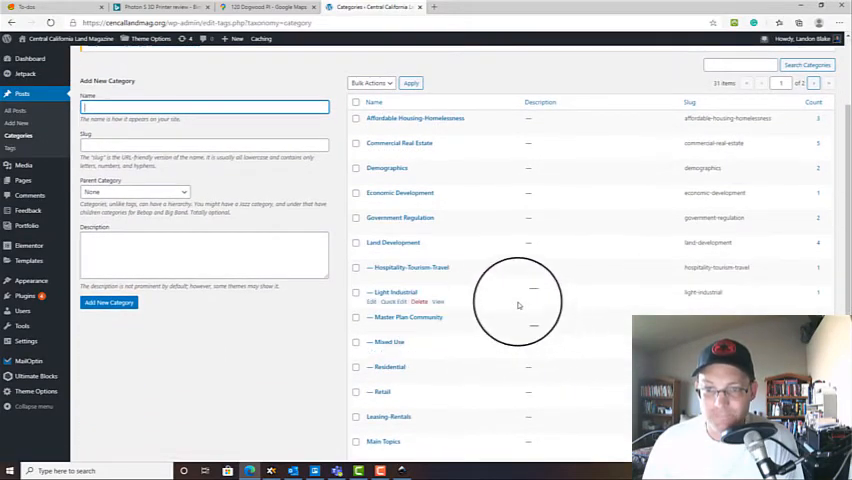
scroll(down, 3)
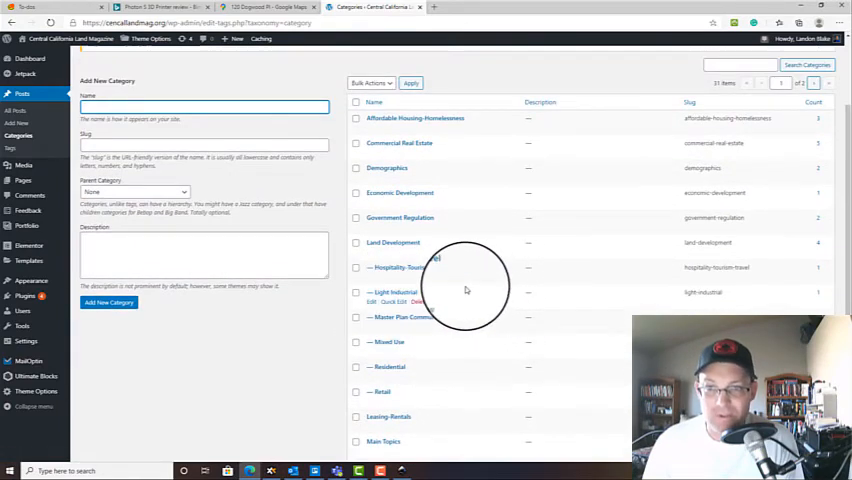
scroll(down, 3)
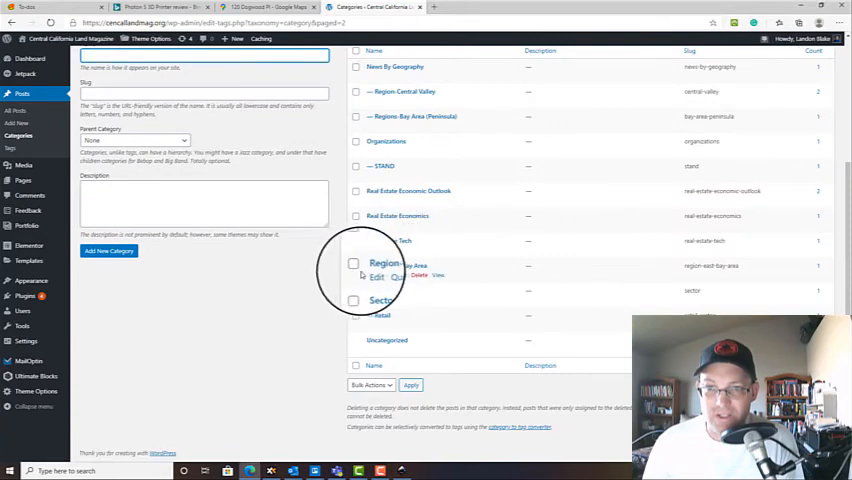
click(375, 277)
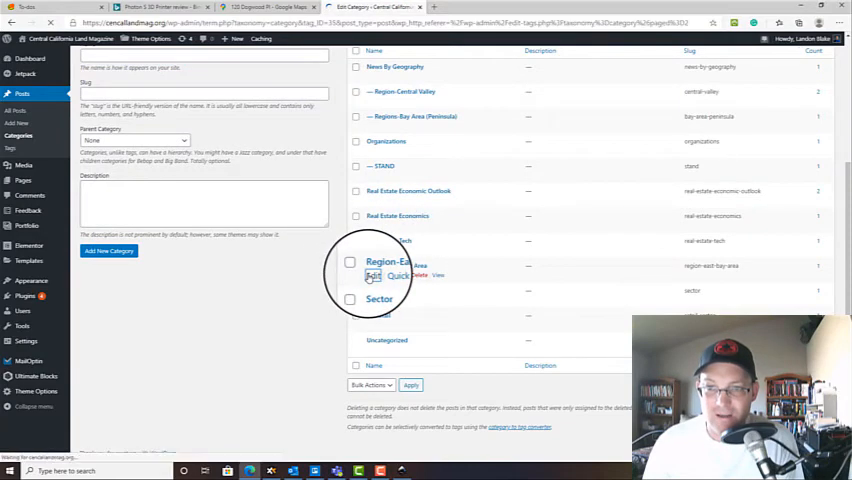
Set Region-East Bay Area's parent category to News By Geography and update it
click(372, 276)
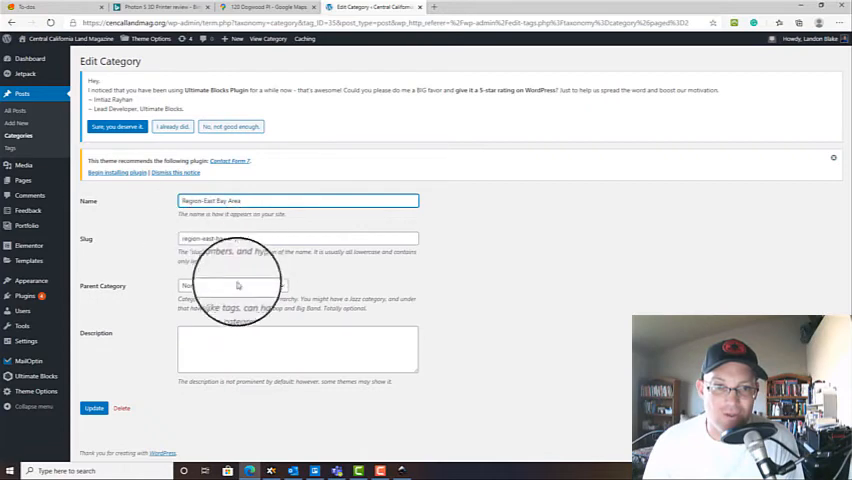
click(230, 286)
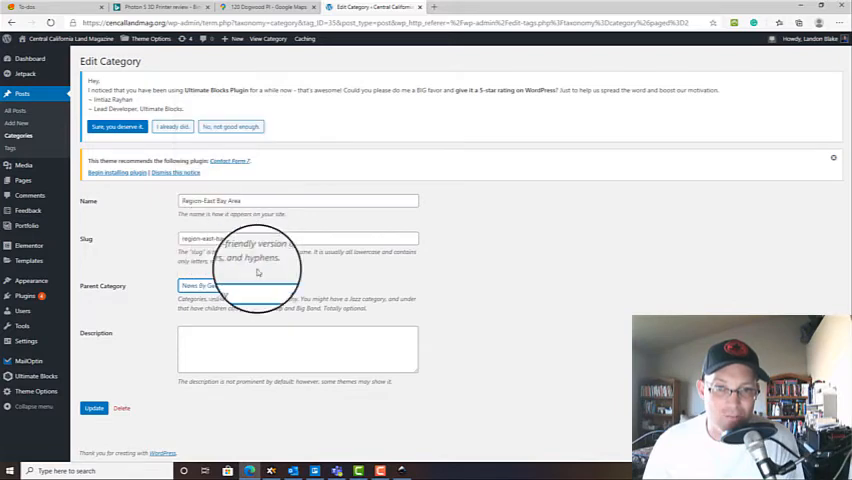
click(93, 417)
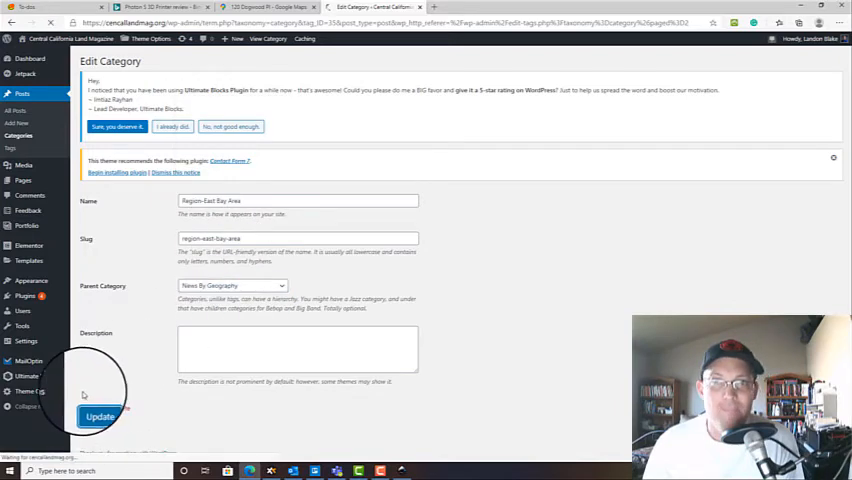
click(99, 416)
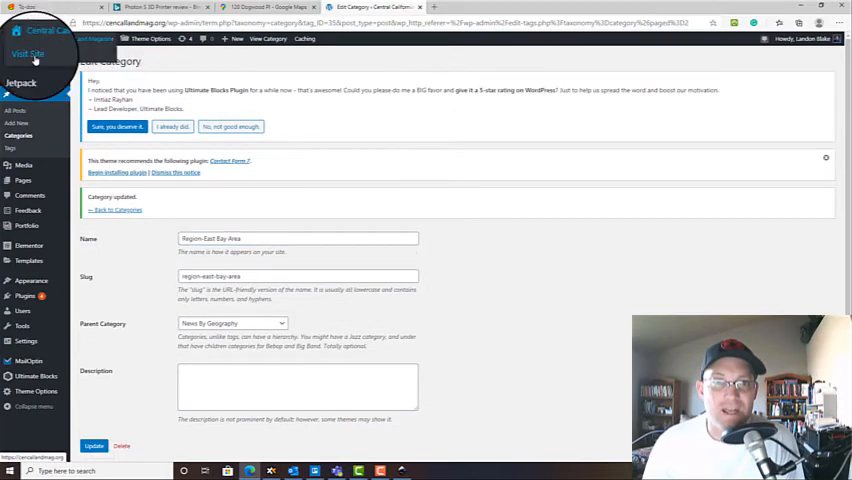
Open the townhouses post on the live site, view its Region-East Bay Area archive, then return home
click(28, 54)
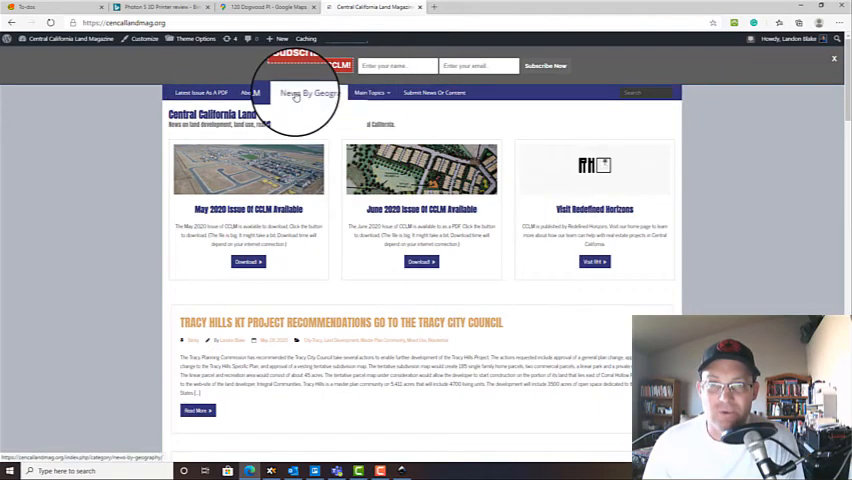
click(308, 93)
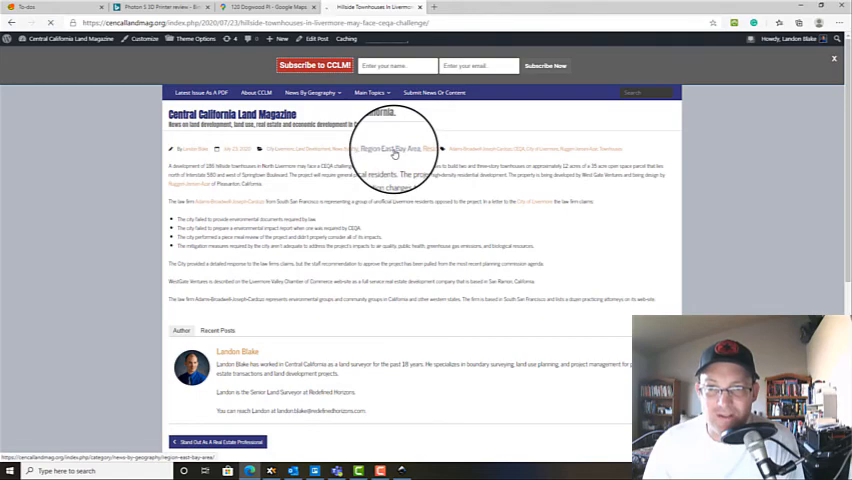
click(395, 148)
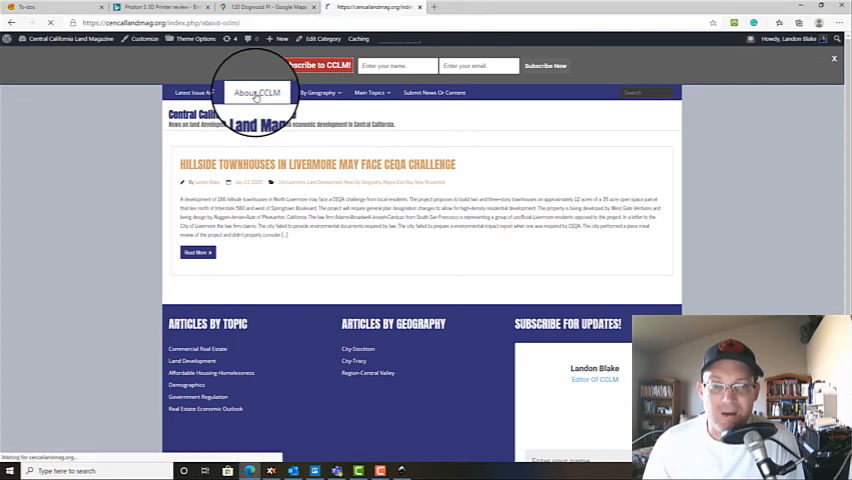
click(256, 92)
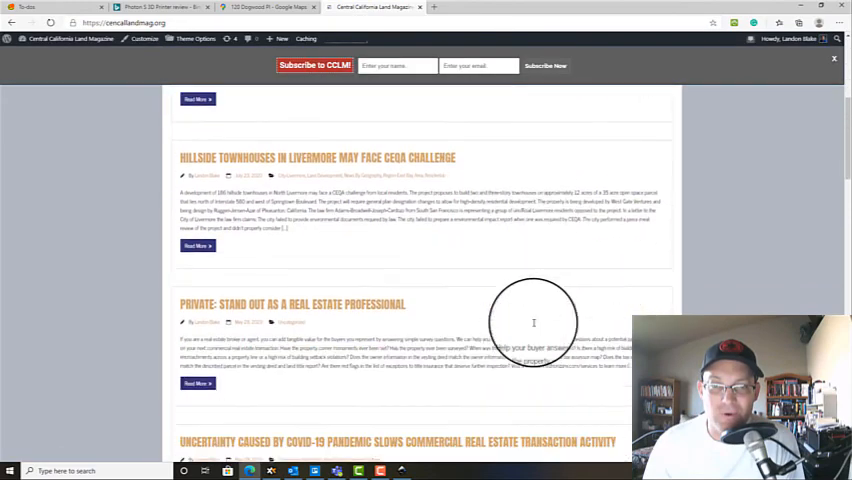
scroll(up, 3)
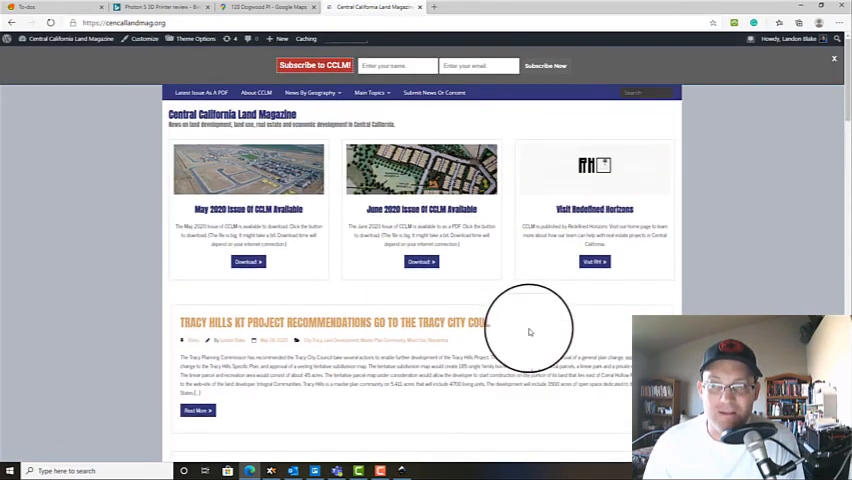